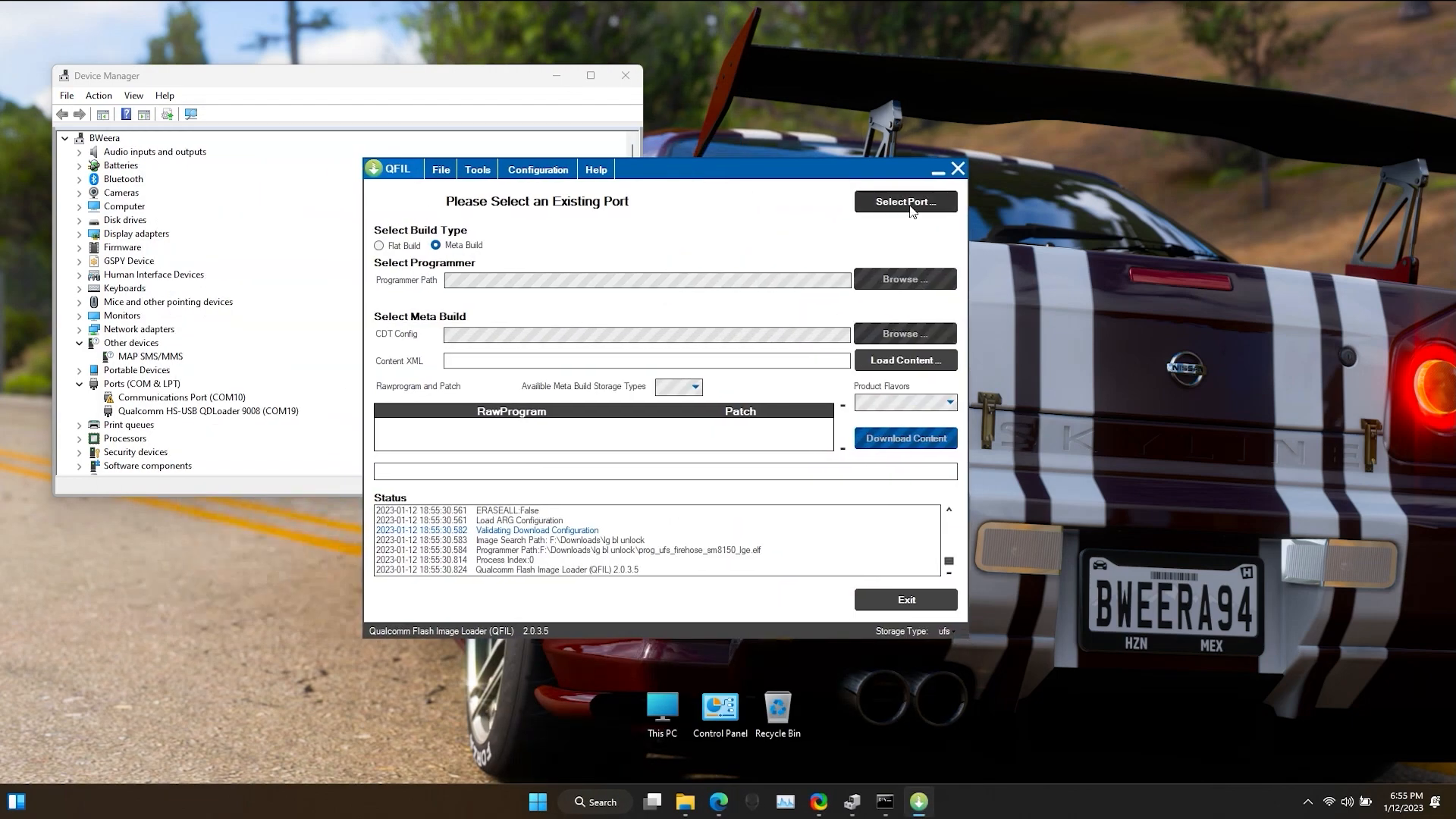
Step: Connect QFIL to the Qualcomm HS-USB QDLoader 9008 (COM19) port
left_click(903, 201)
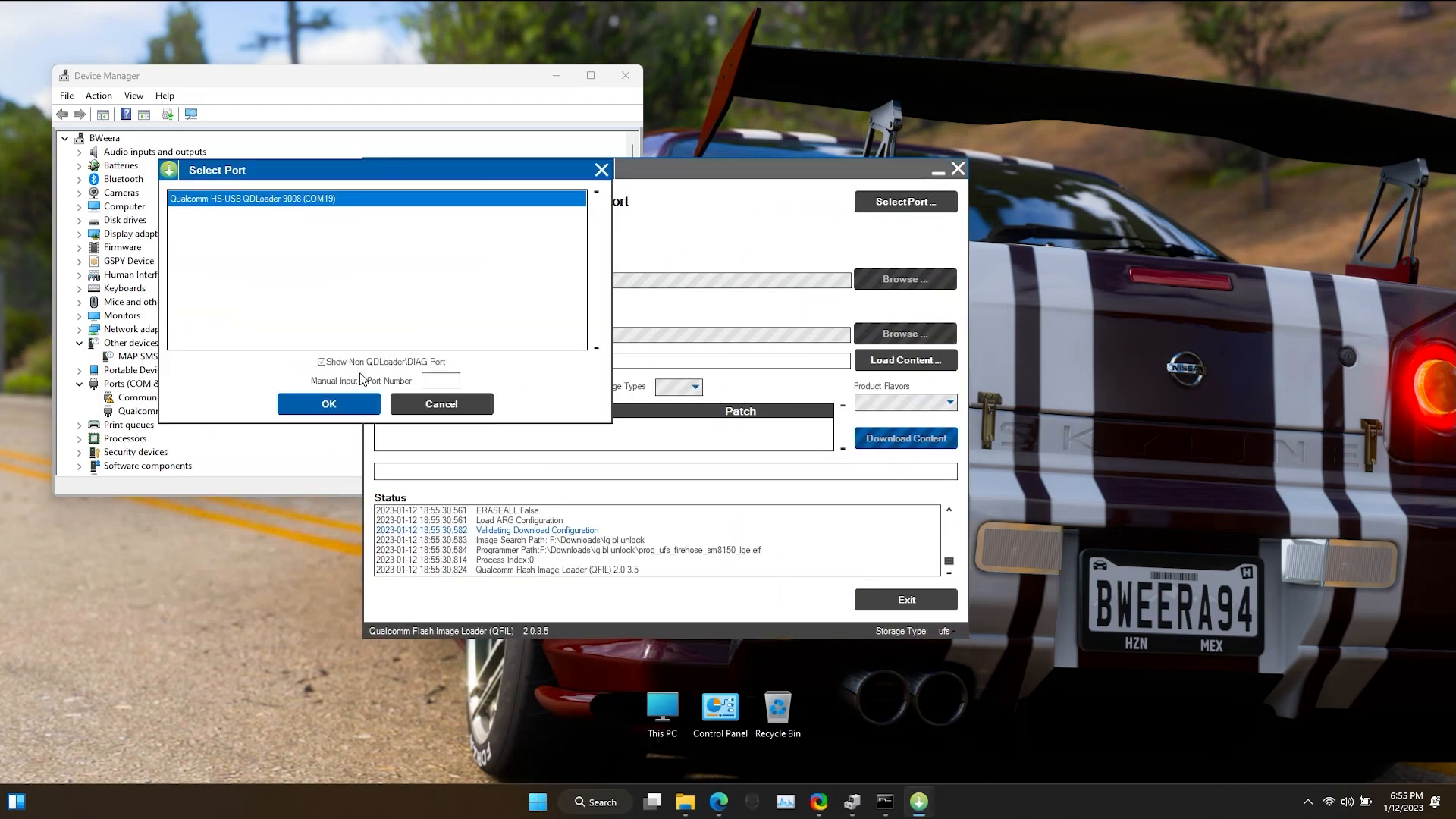
left_click(327, 402)
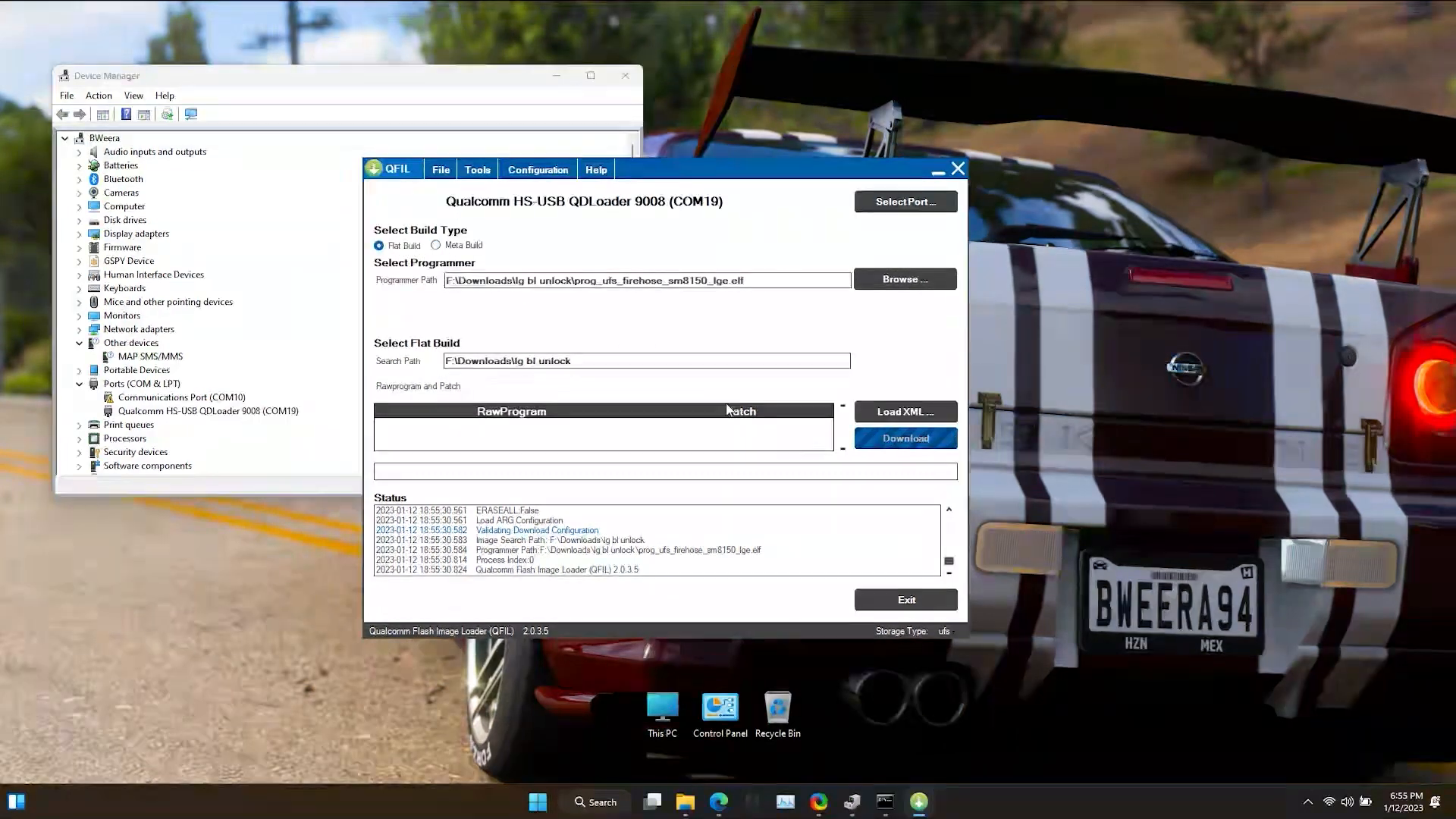
left_click(476, 169)
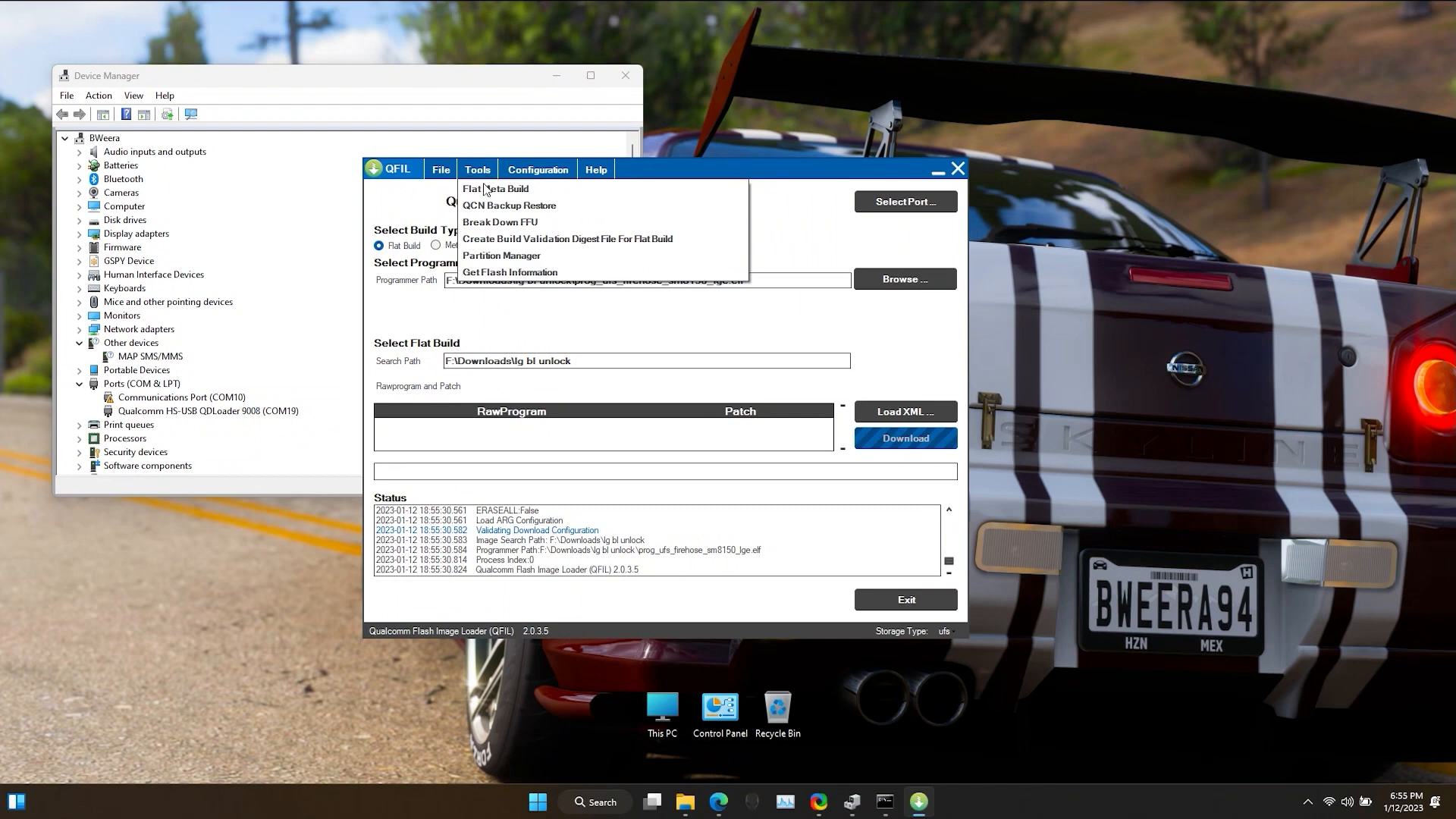
mouse_move(501, 256)
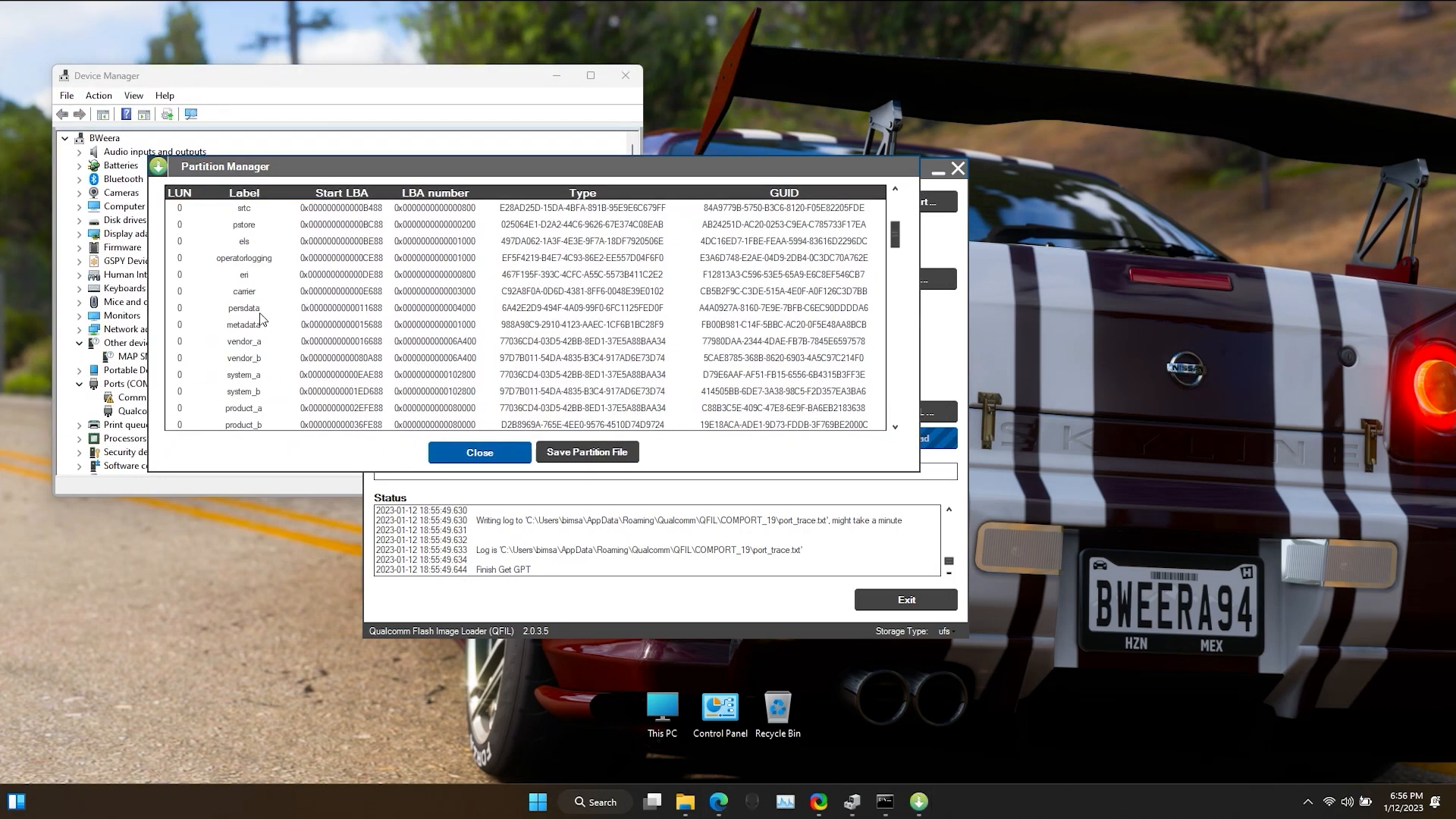
Step: Open Manage Partition Data for the boot_a partition in the Partition Manager list
scroll("down", 3)
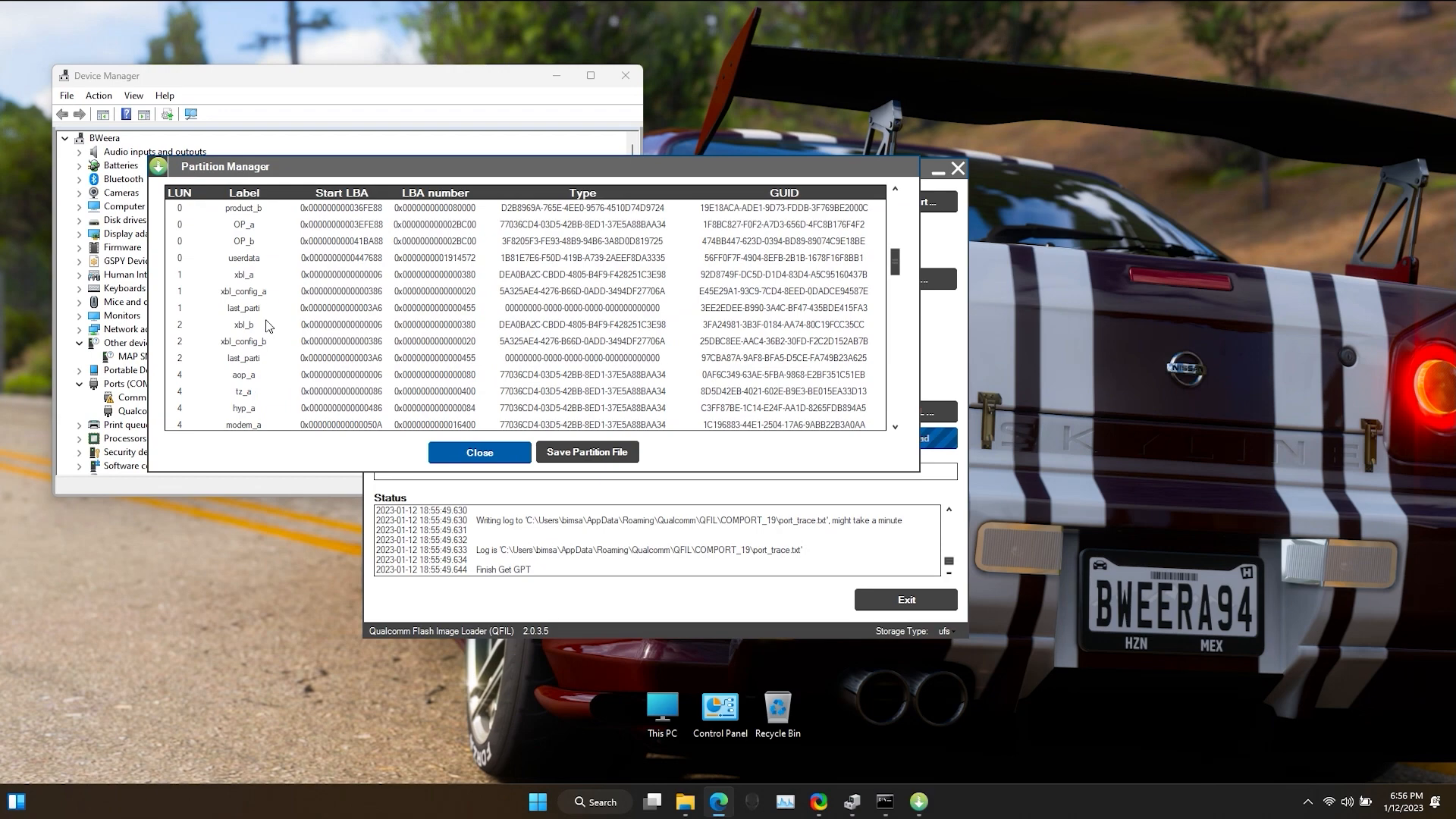
right_click(241, 324)
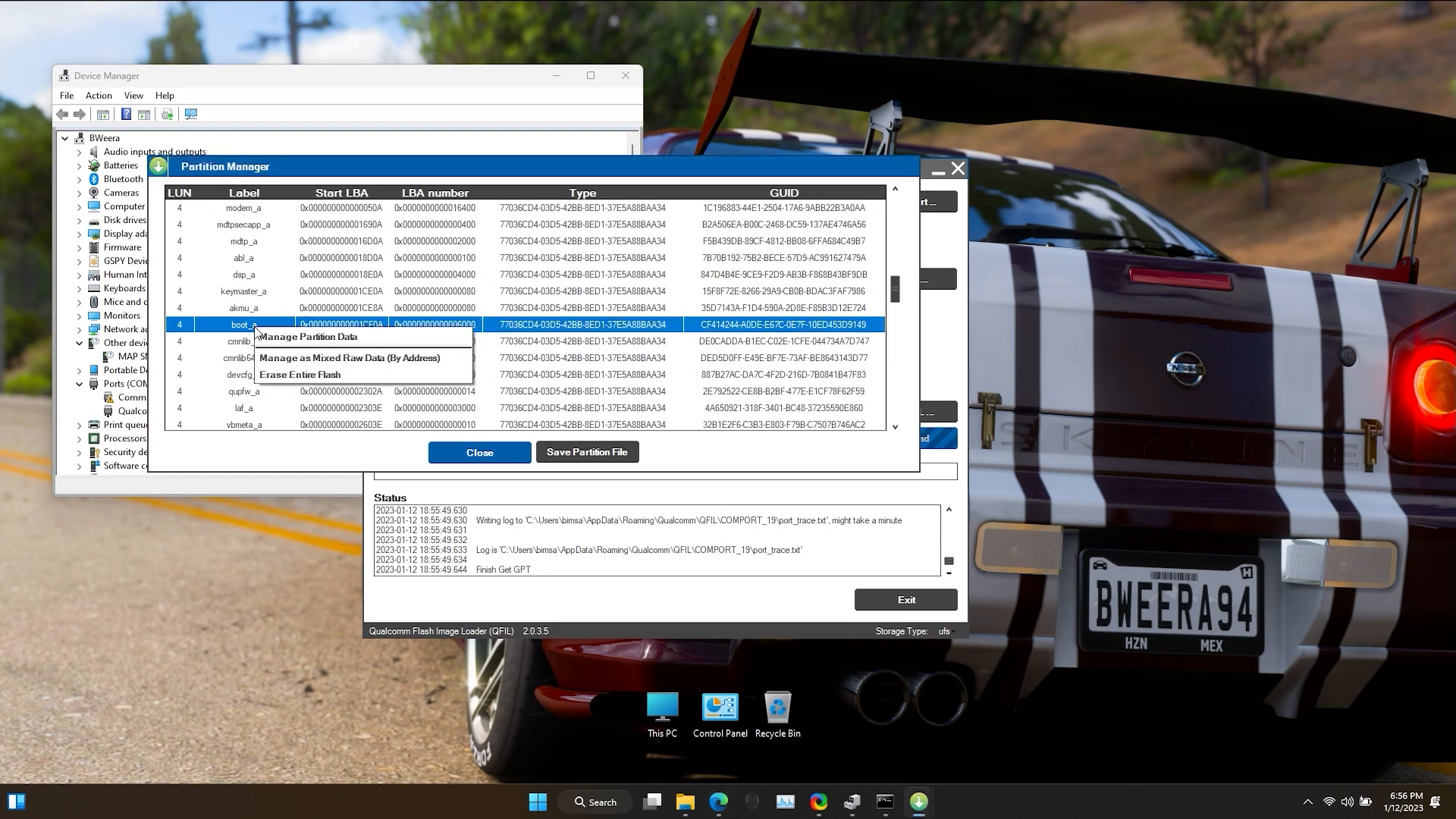
left_click(322, 357)
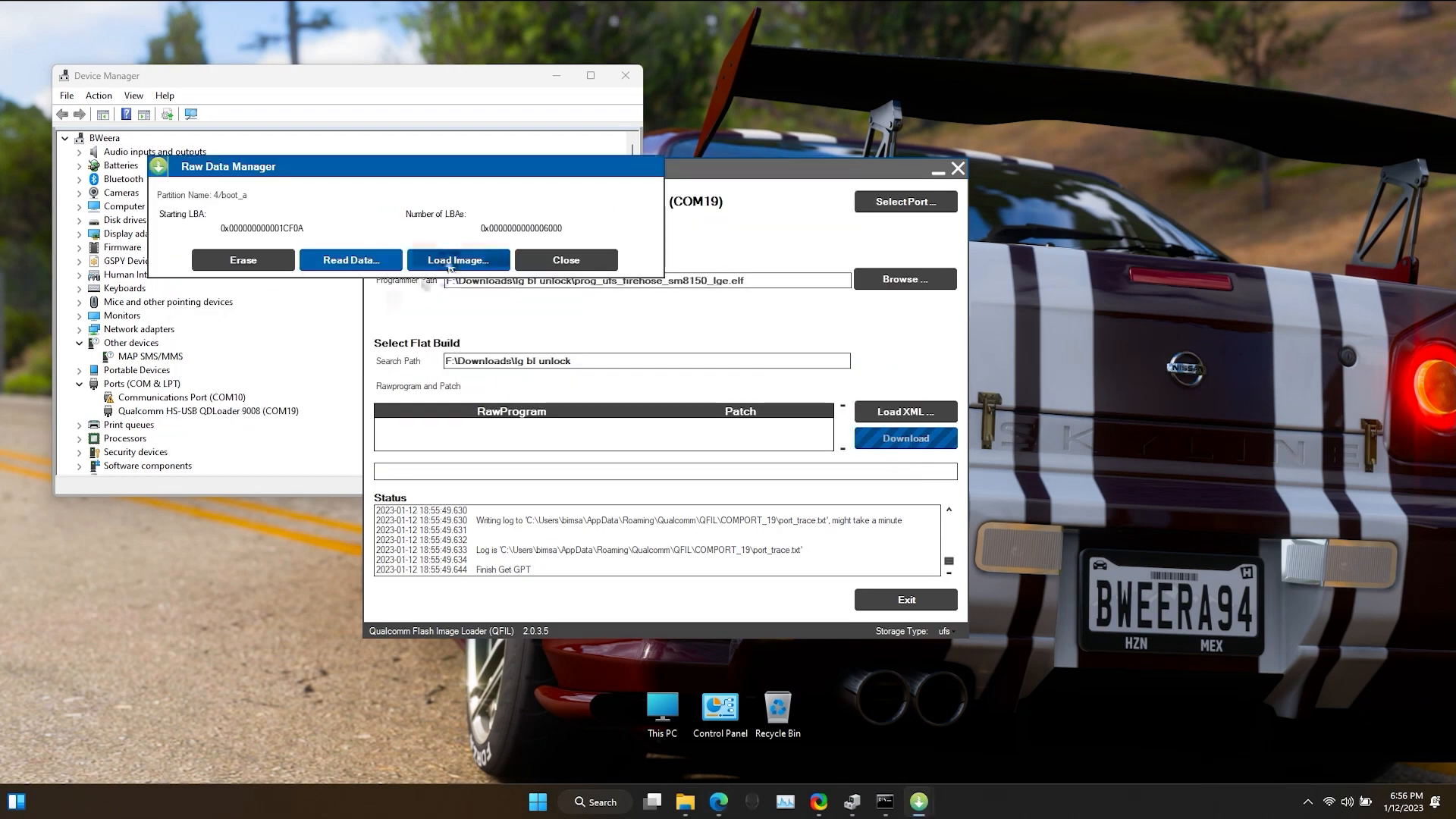
Step: Flash magisk_patched-23000_ovGm8 onto boot_a, then close the boot_a data manager
left_click(458, 260)
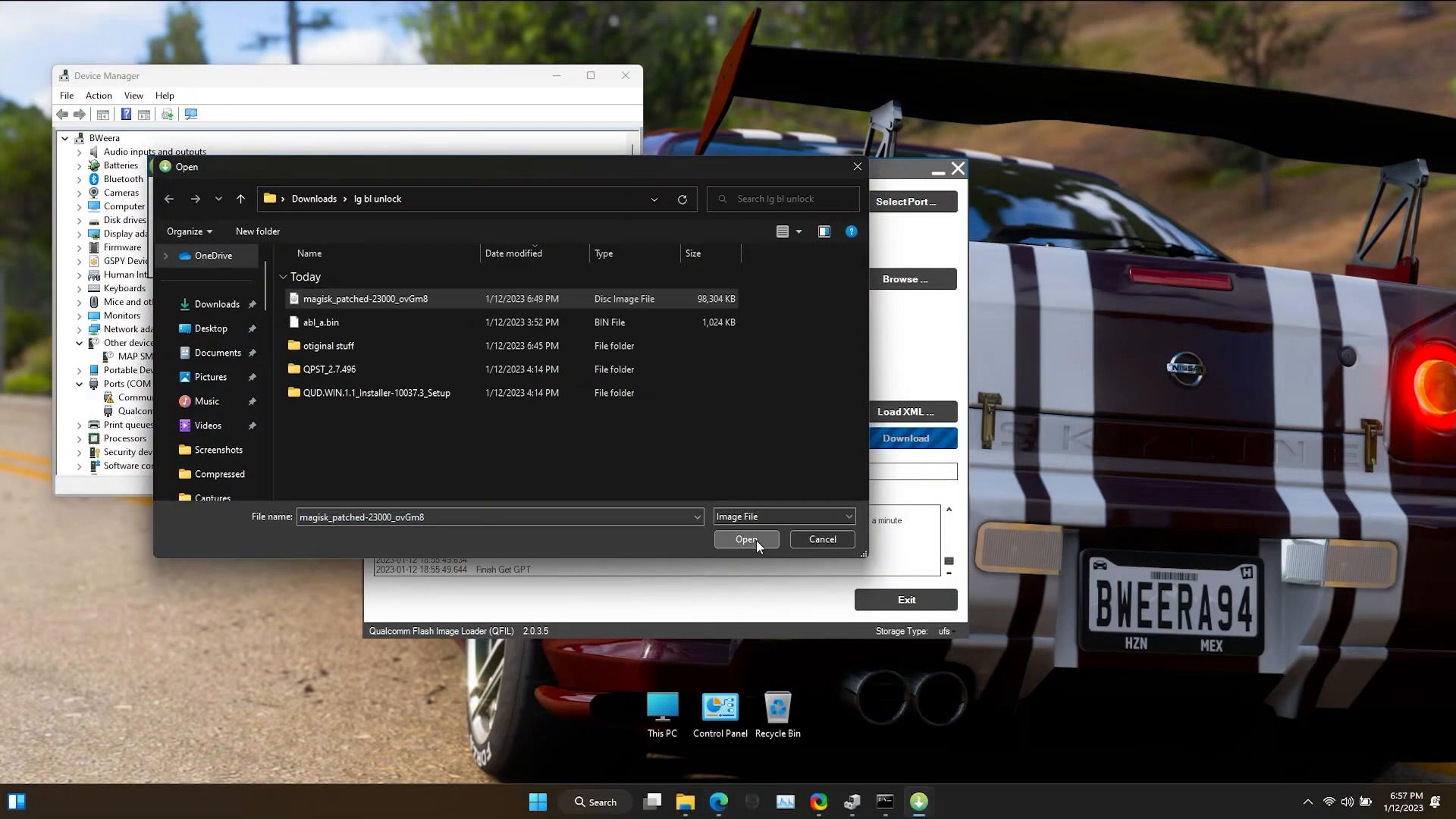
left_click(746, 539)
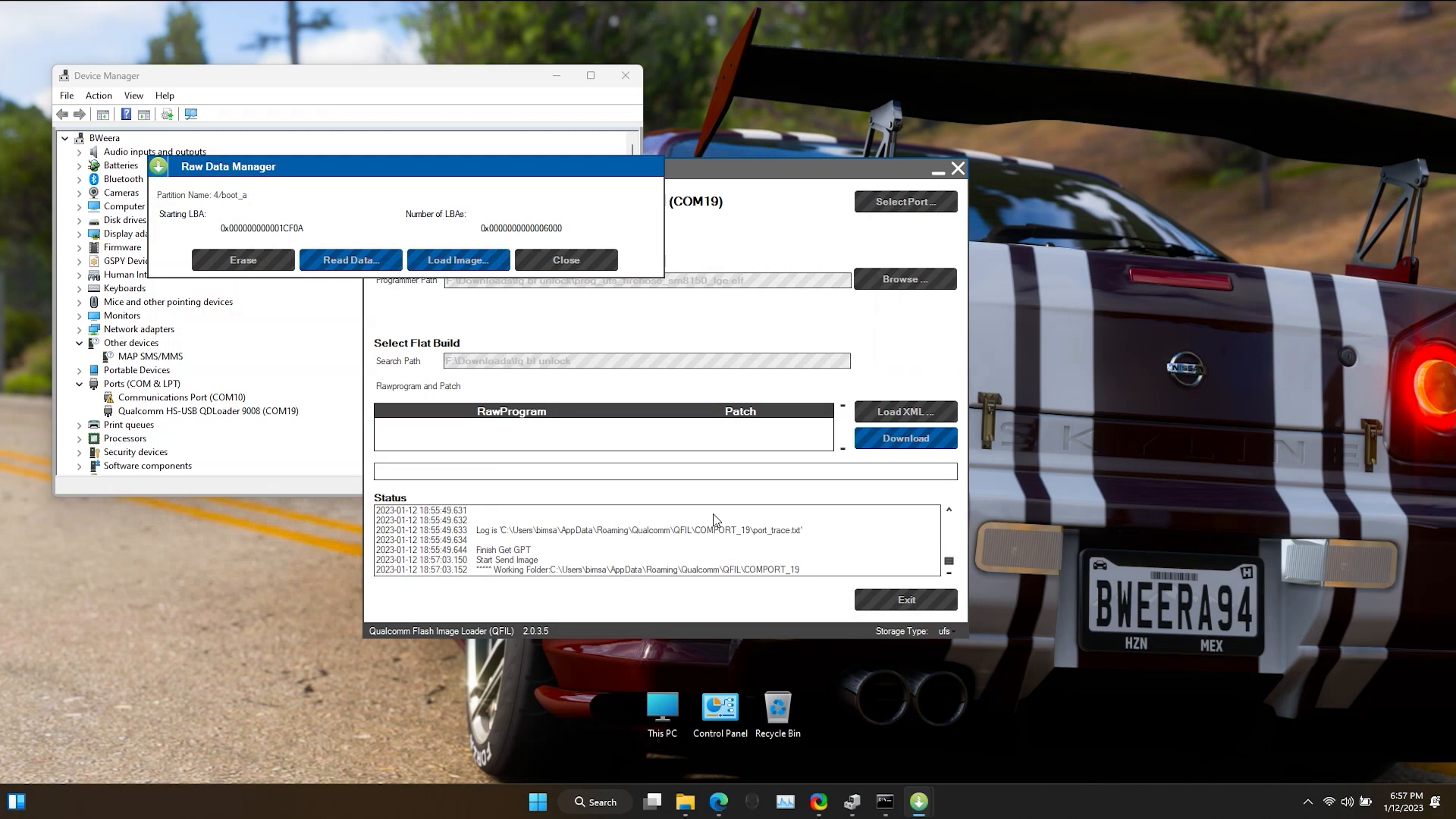
left_click(903, 438)
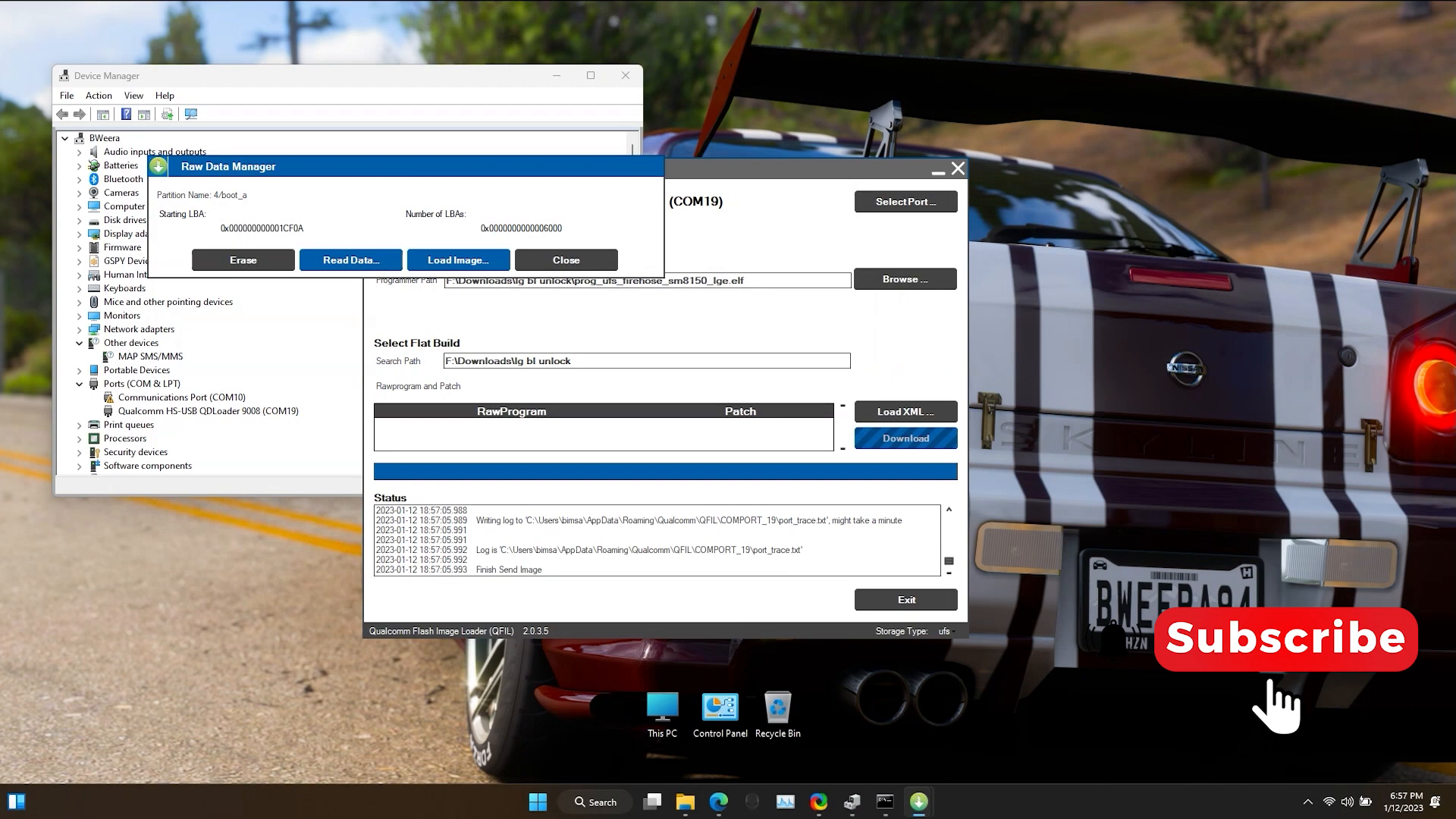
left_click(350, 260)
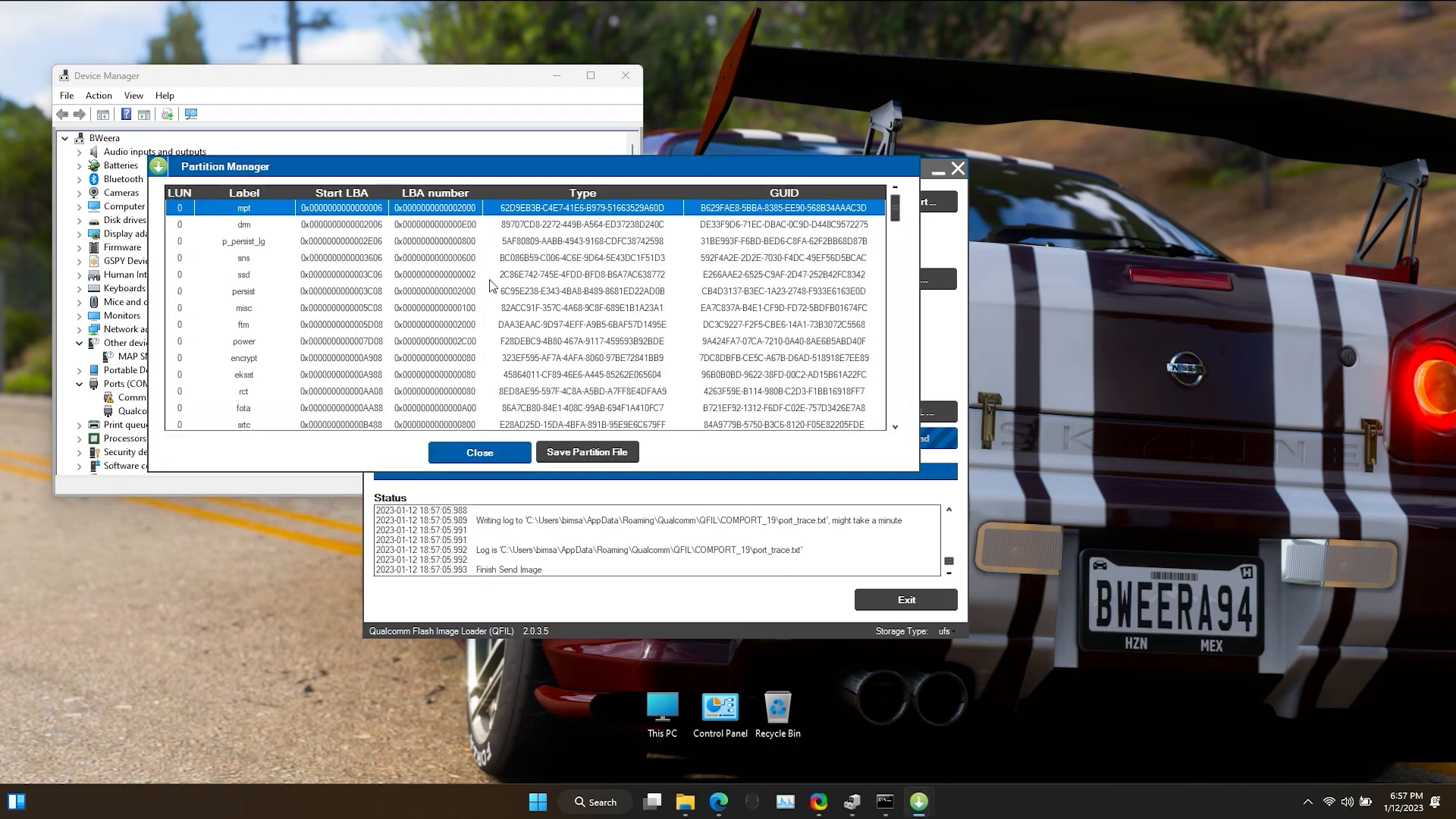
Step: Save the partition list to a PartitionsList XML and close the Partition Manager
scroll("down", 3)
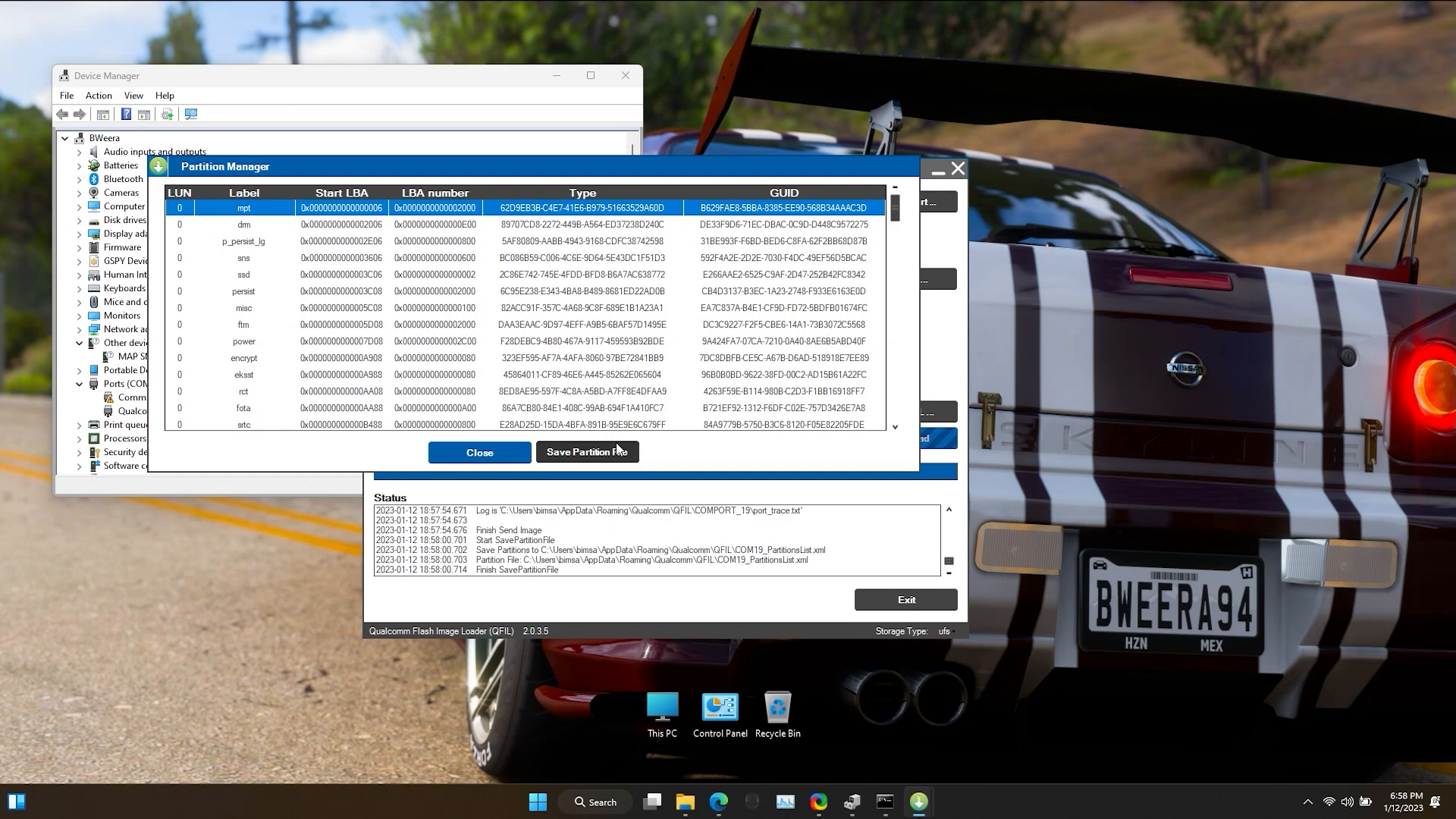
left_click(478, 455)
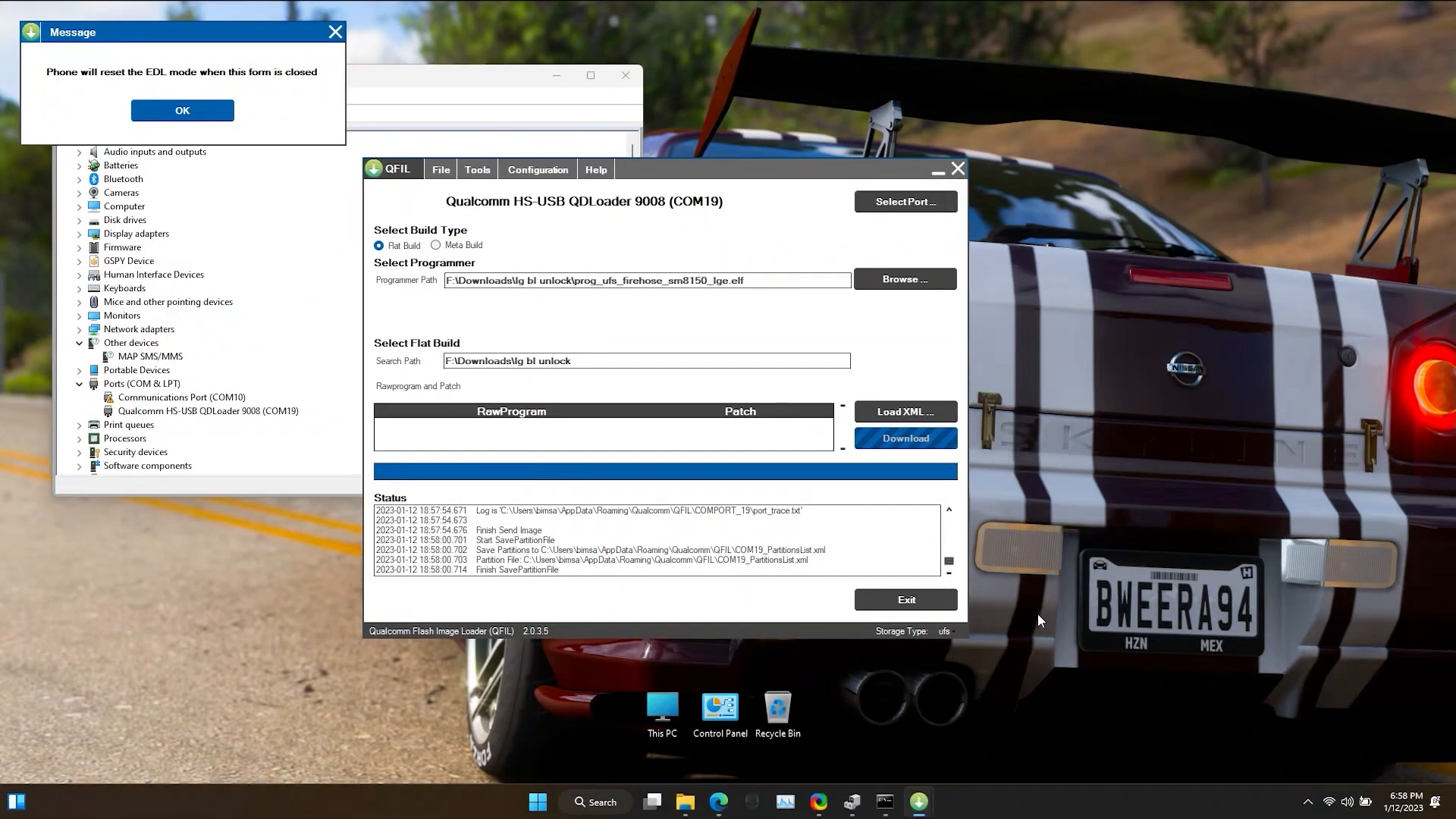
Step: Acknowledge the EDL reset notice so the phone reboots into Android
left_click(182, 111)
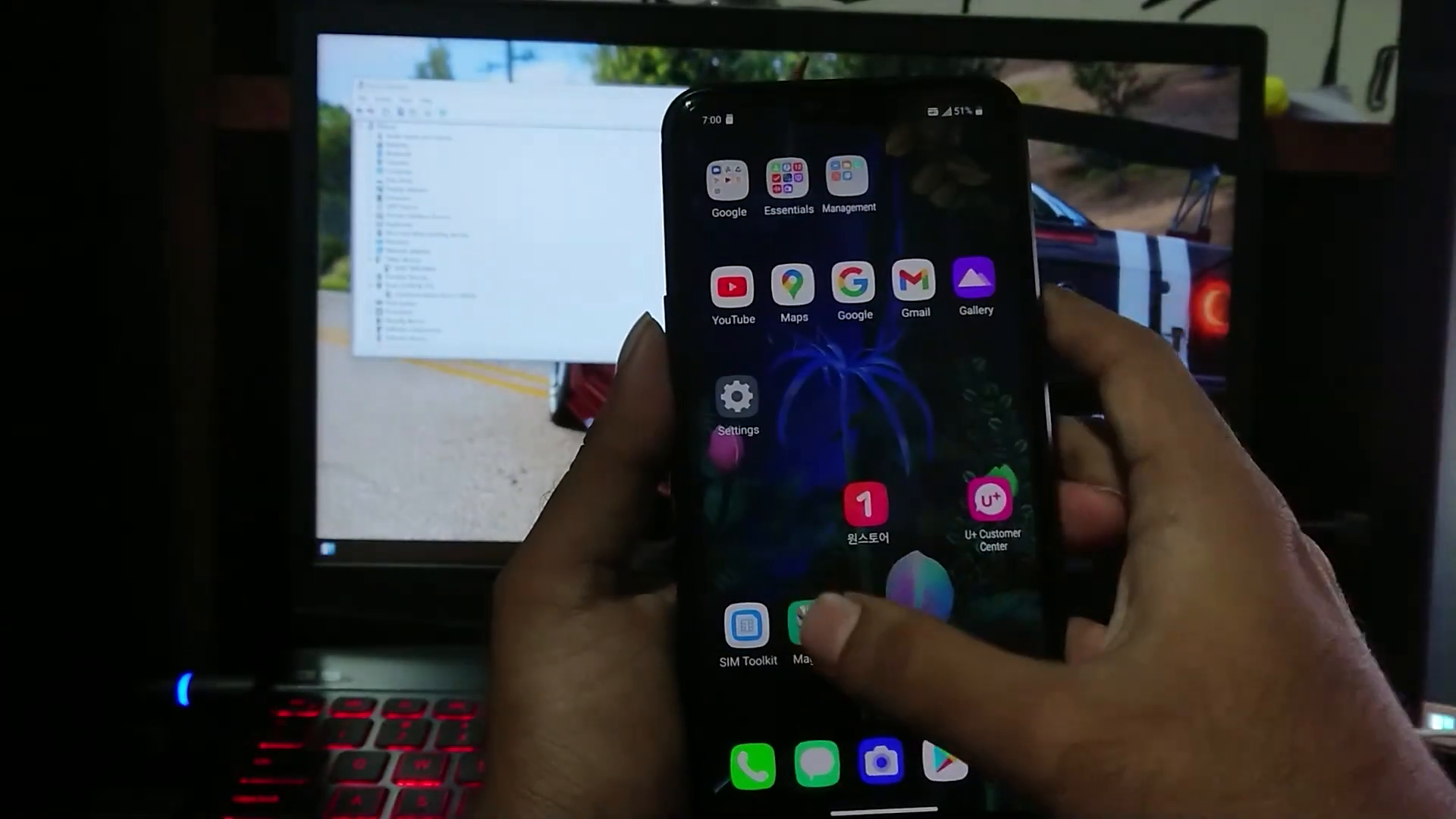
Step: Launch Magisk from the home screen, confirming Magisk 23.0 with Ramdisk installed
left_click(804, 632)
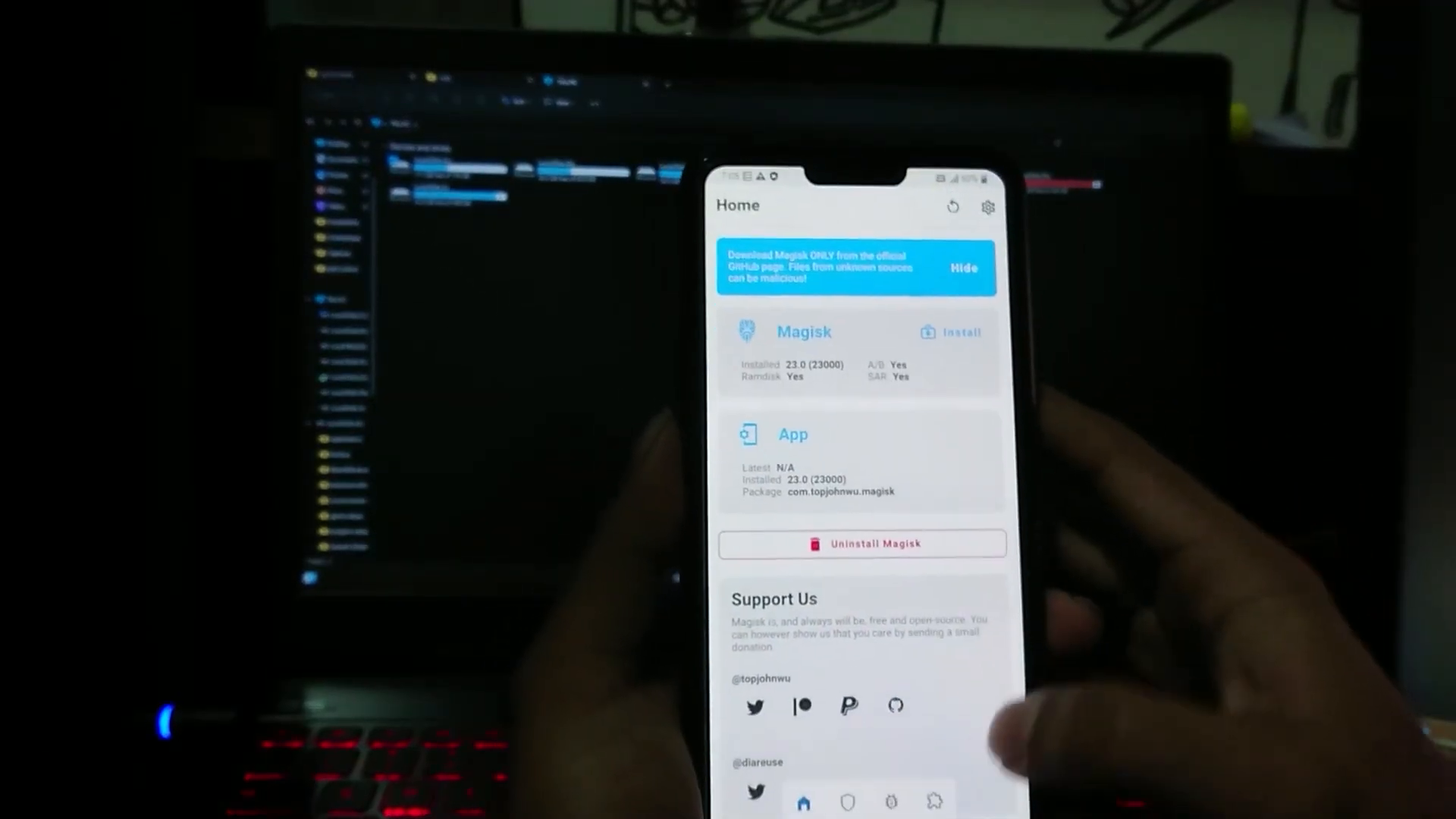
Step: Flash the TWRP installer zip through Magisk Modules and reboot the phone
left_click(947, 810)
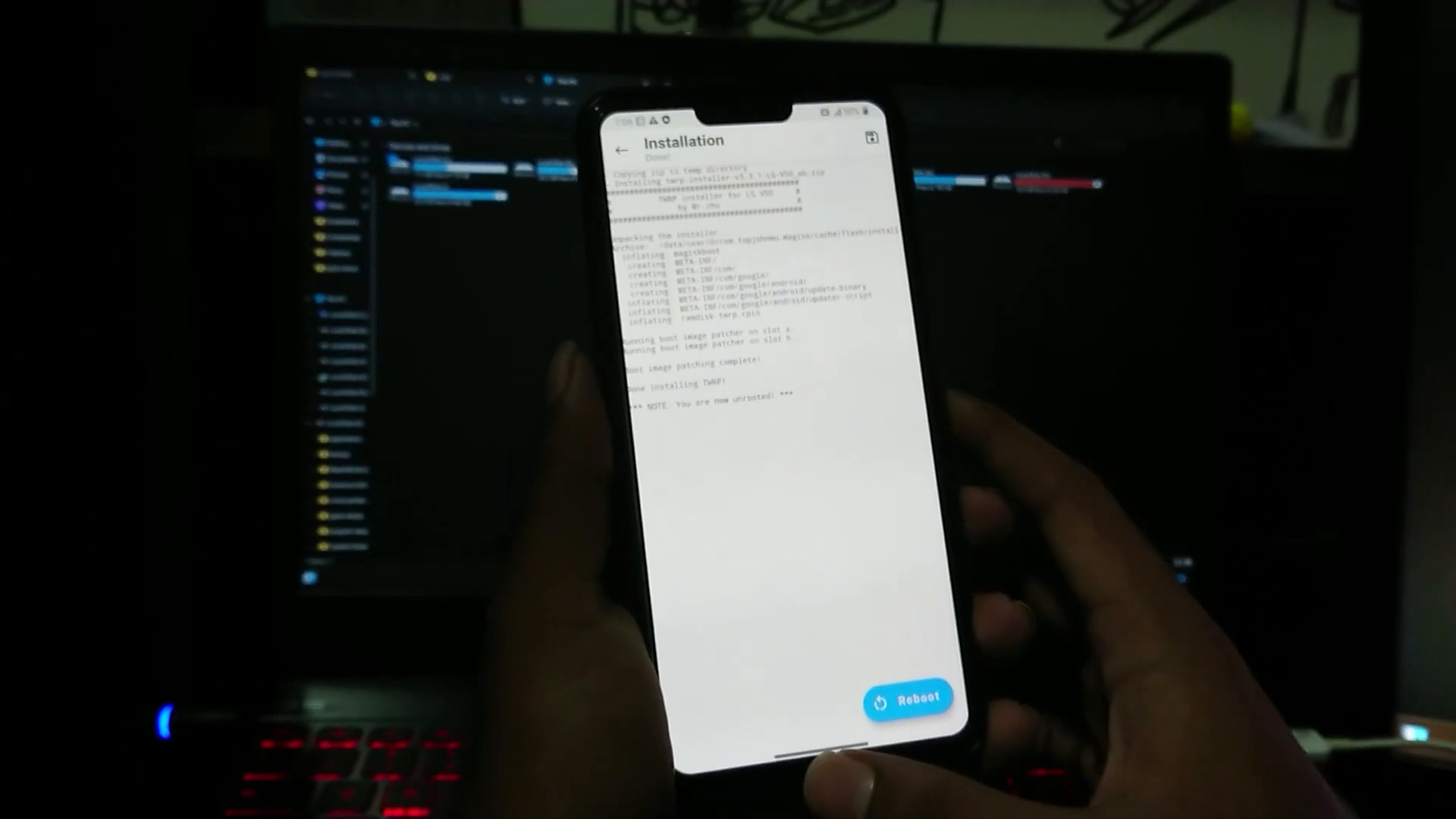
left_click(908, 697)
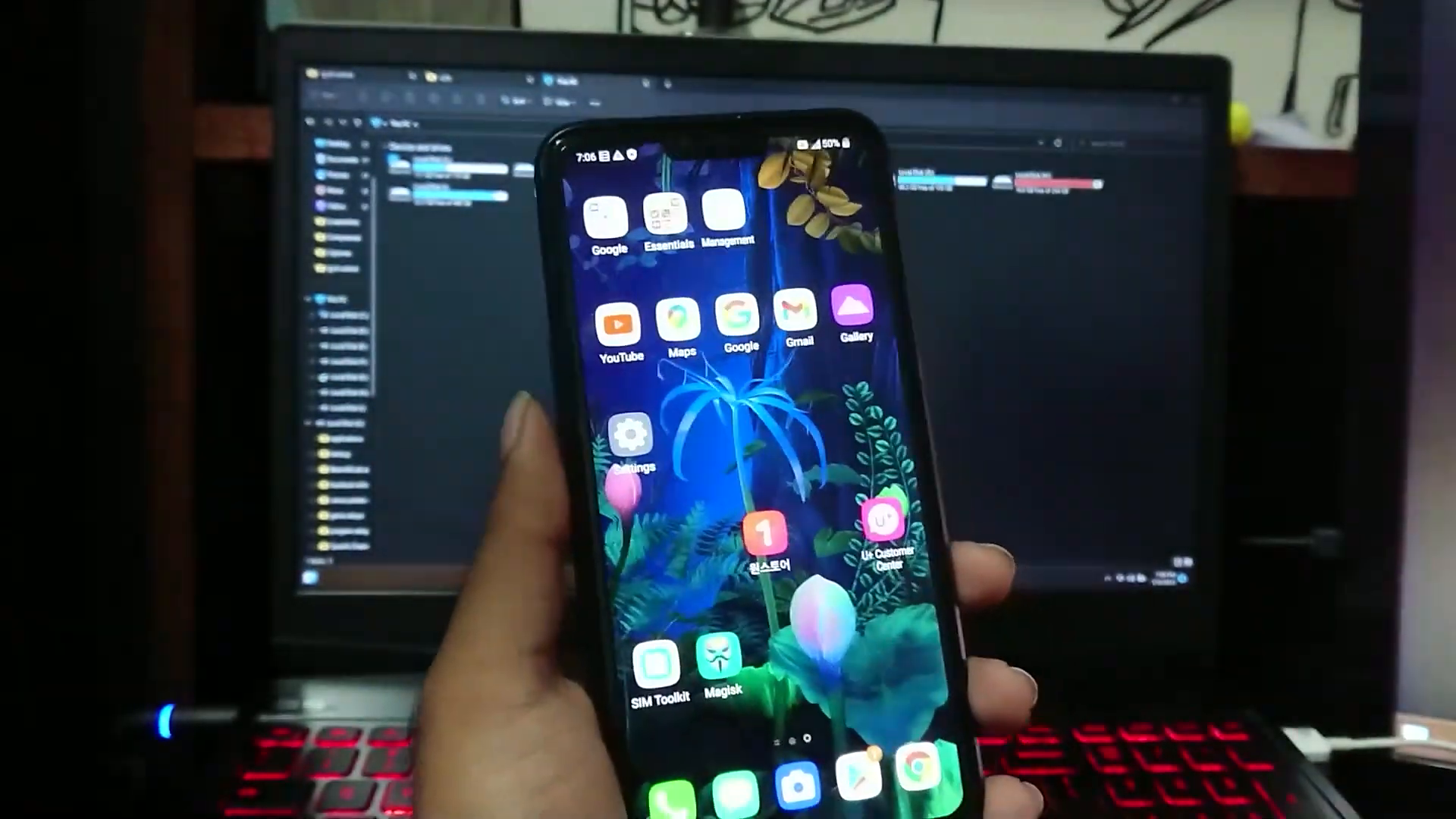